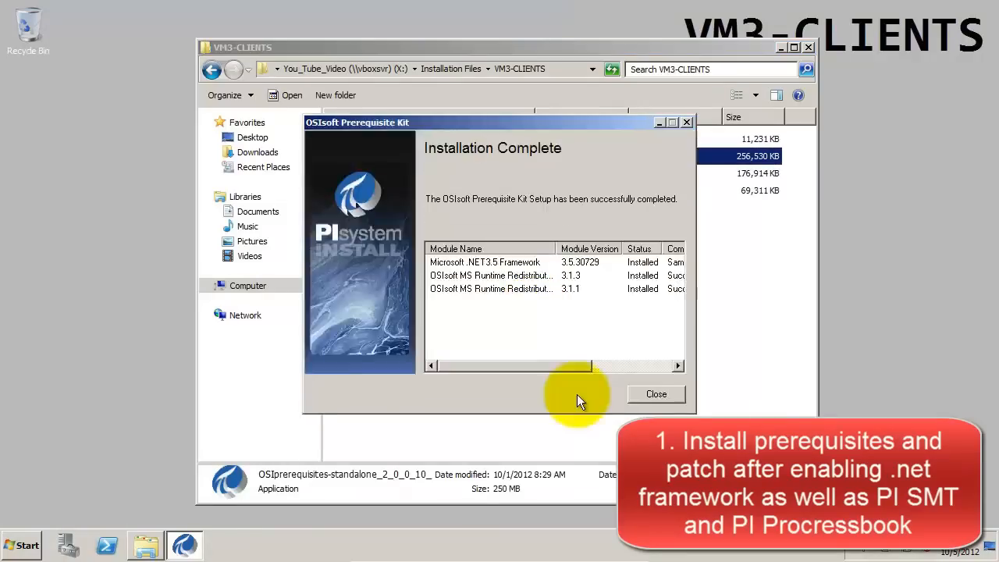
- Close the finished prerequisite installer and unzip the PI ProcessBook 2012 package into its setup welcome
click(655, 393)
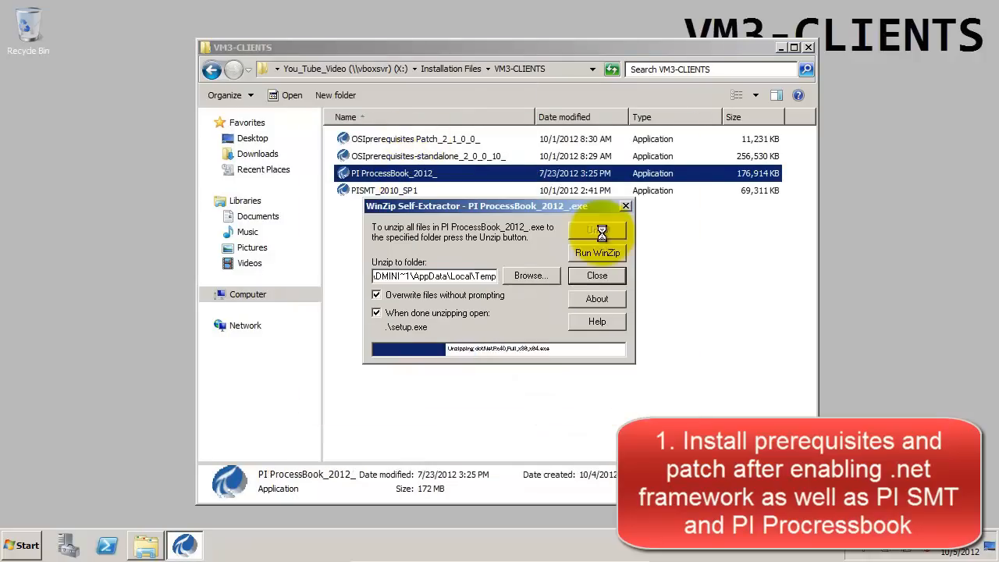
click(596, 227)
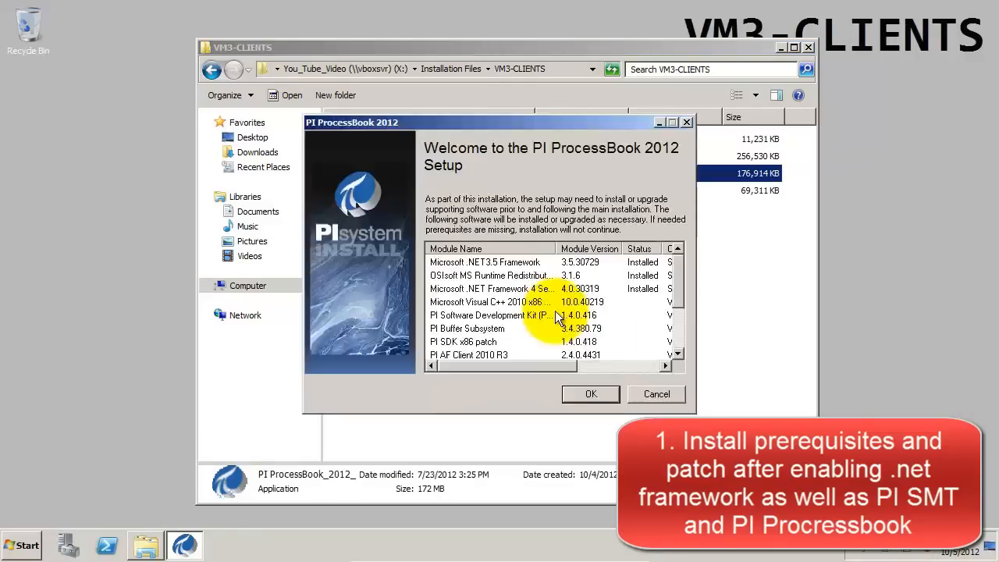
click(590, 394)
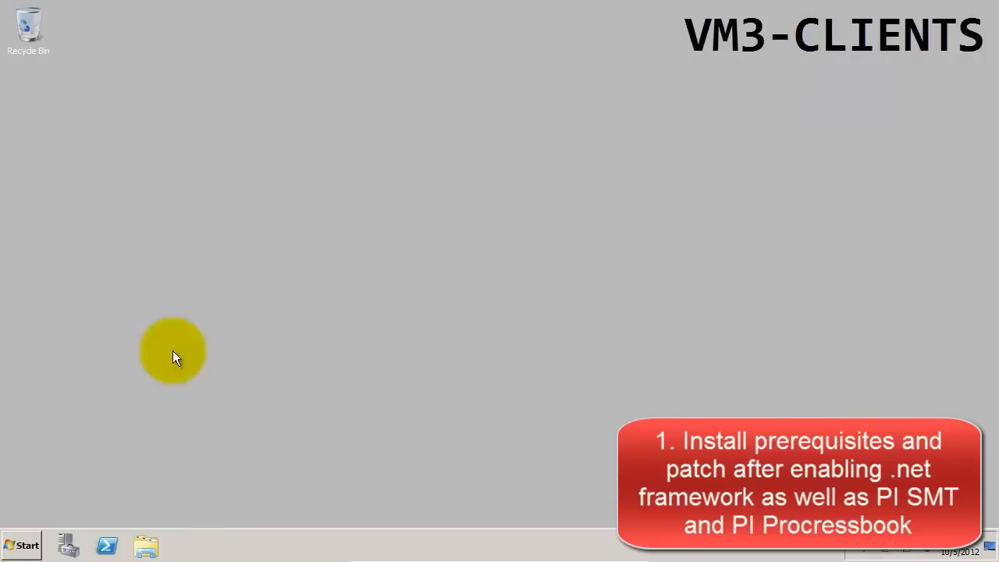
- Launch PI System Management Tools from the Start menu's PI System group
click(22, 544)
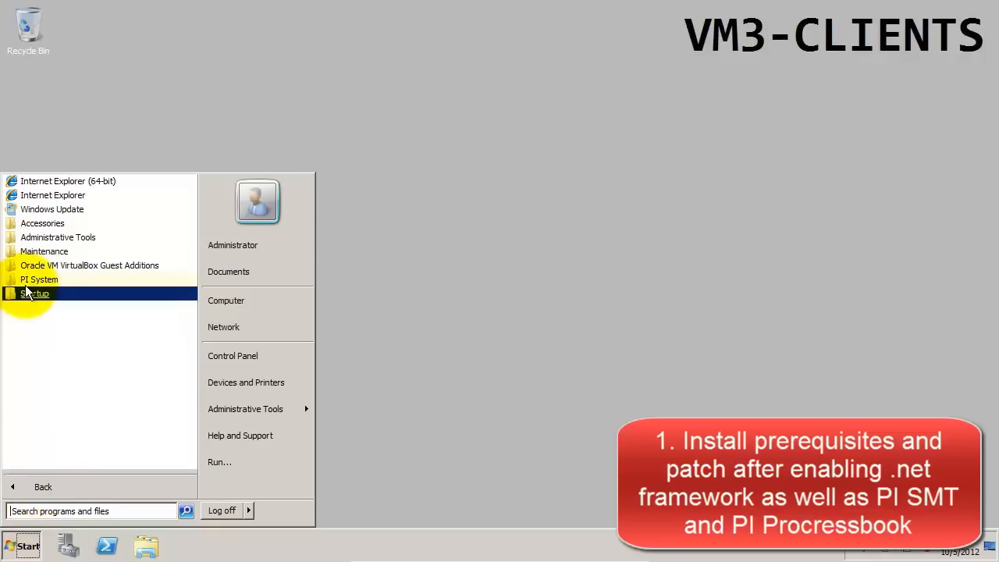
click(39, 278)
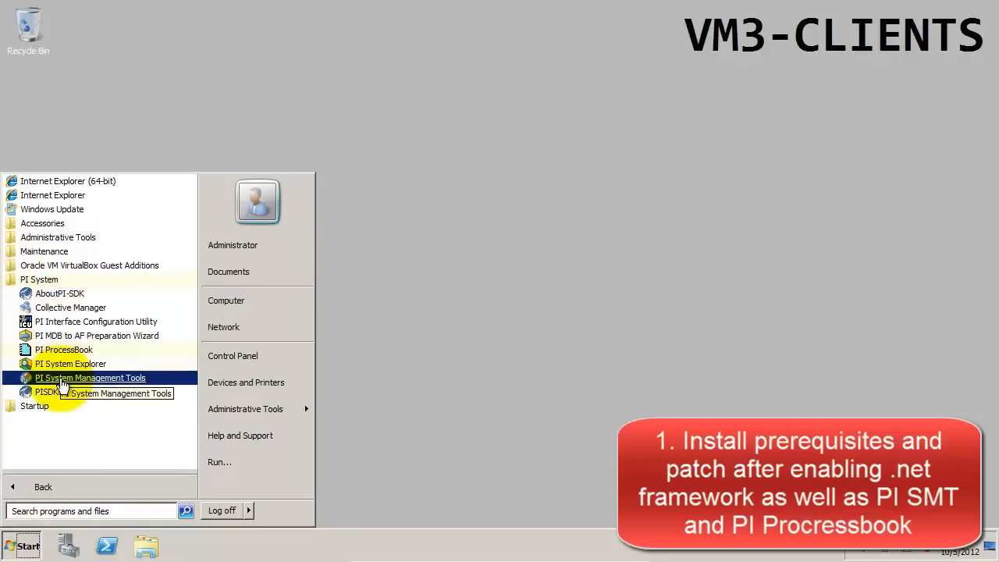
click(91, 377)
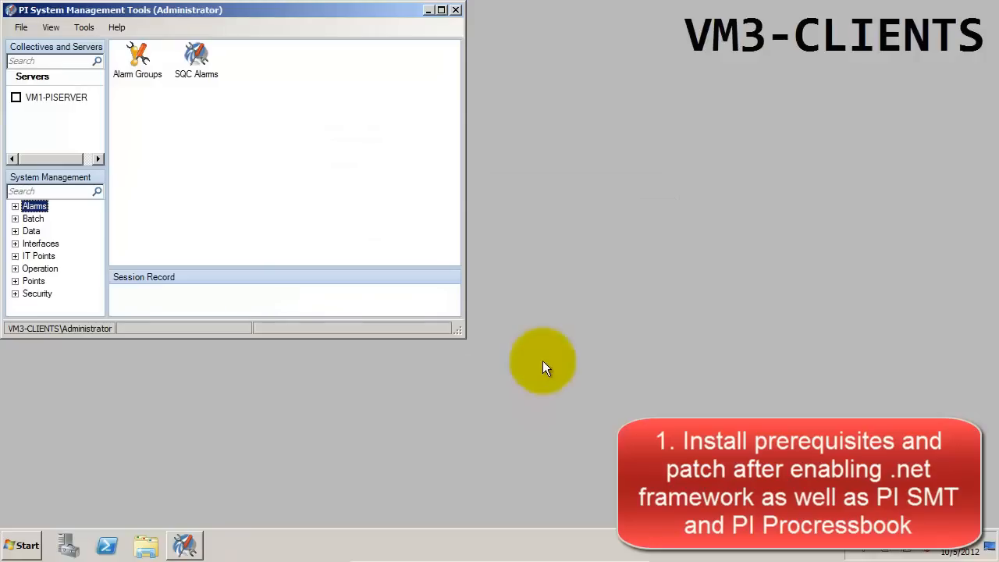
mouse_move(371, 15)
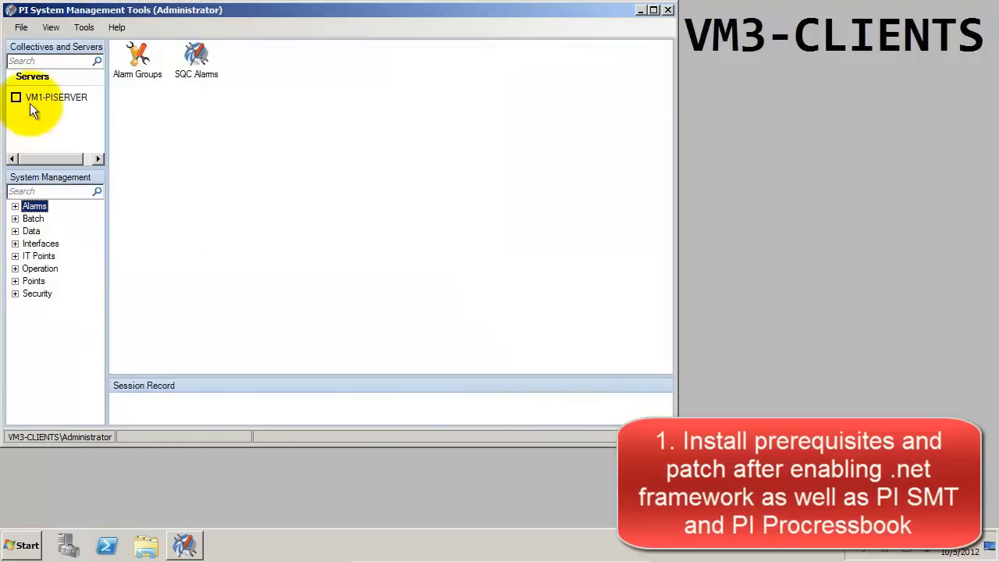
- Select VM1-PISERVER, request Current Values, hit the authentication error and close SMT
click(15, 97)
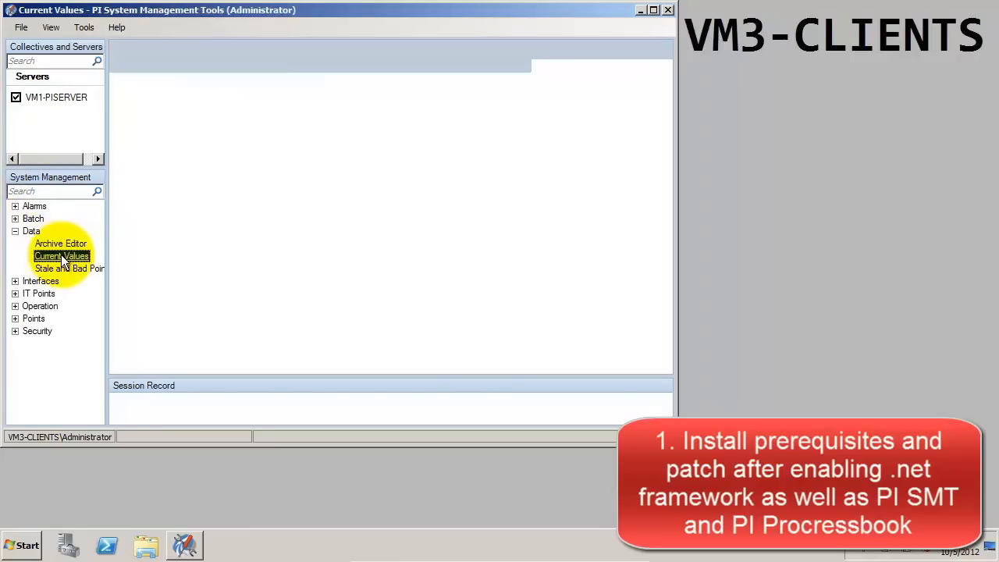
click(62, 256)
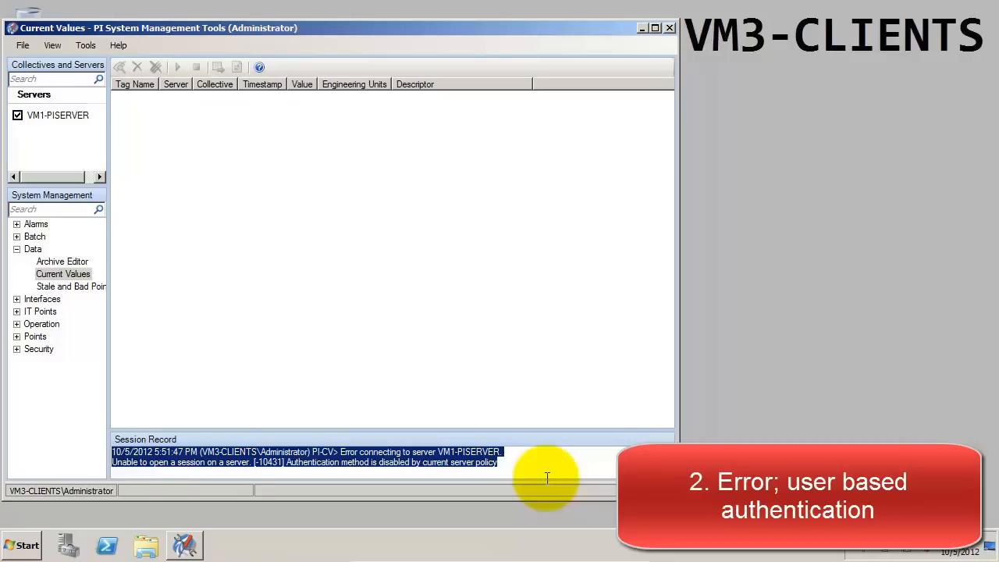
click(668, 28)
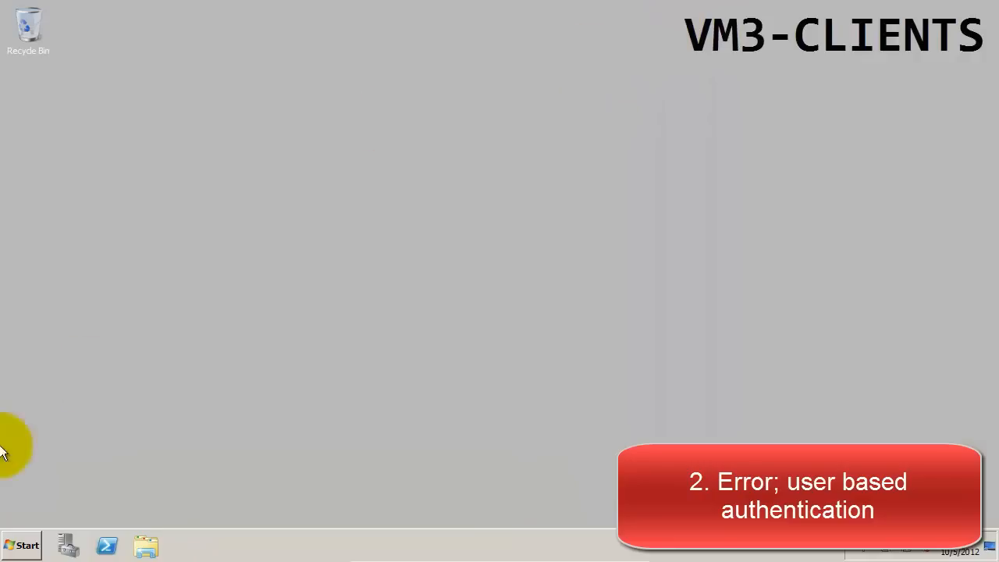
- Log off the Administrator session and bring up the Windows logon prompt
click(22, 545)
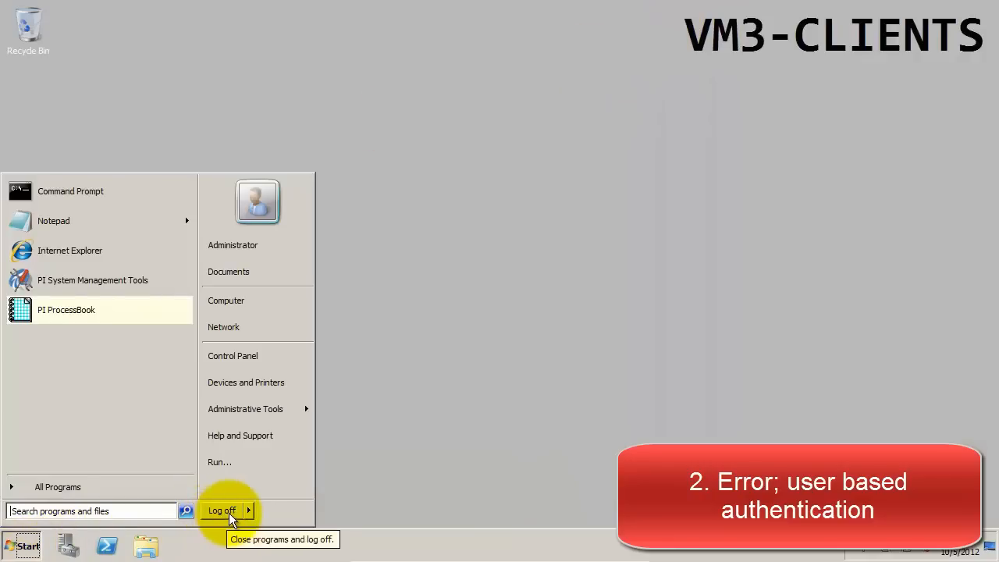
click(222, 511)
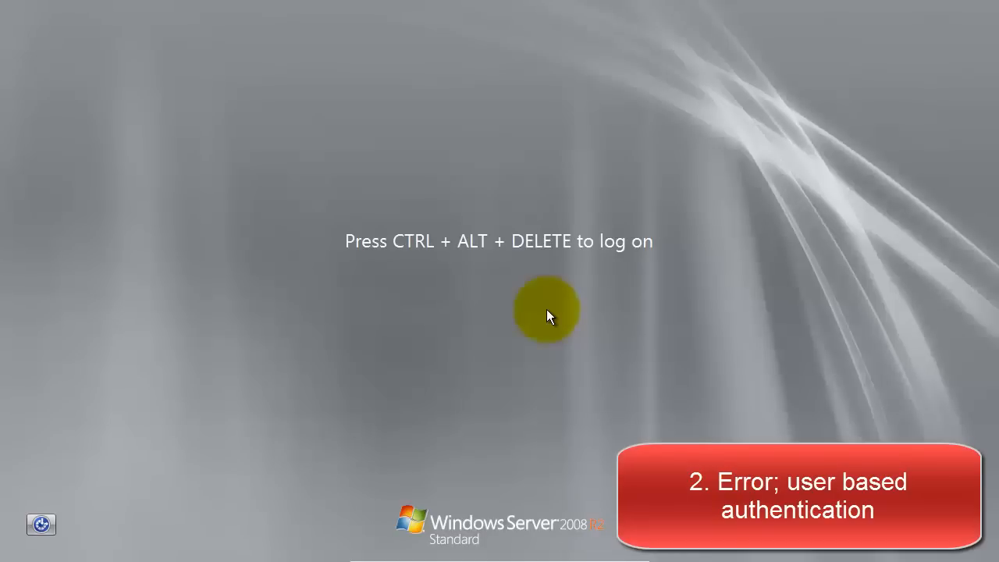
key(ctrl+alt+delete)
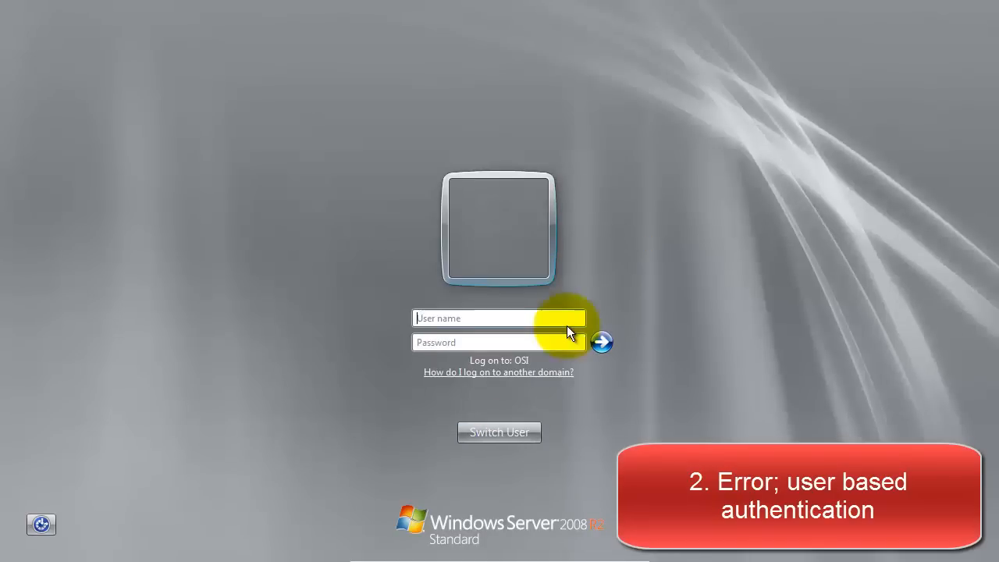
text(CMETZINGER)
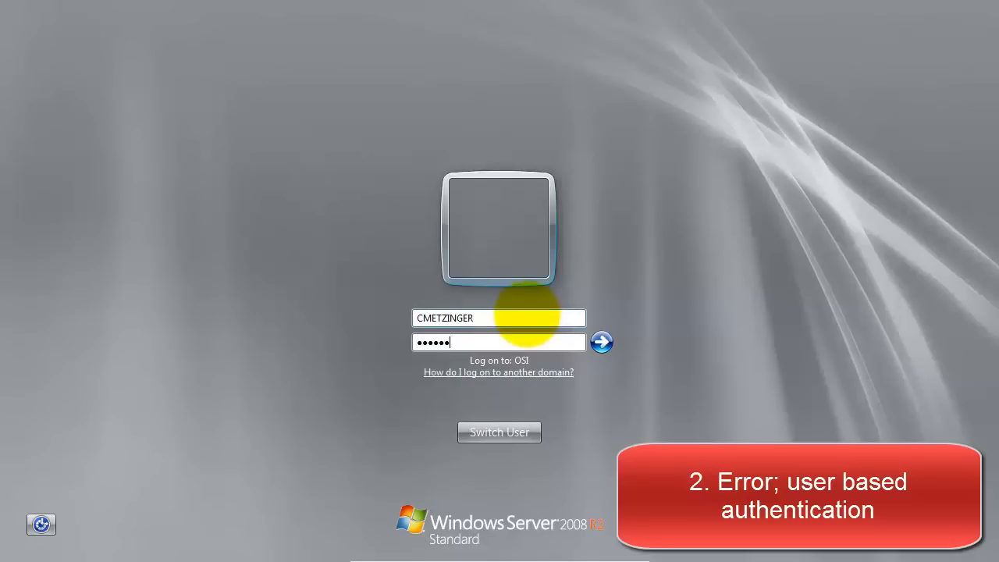
click(601, 342)
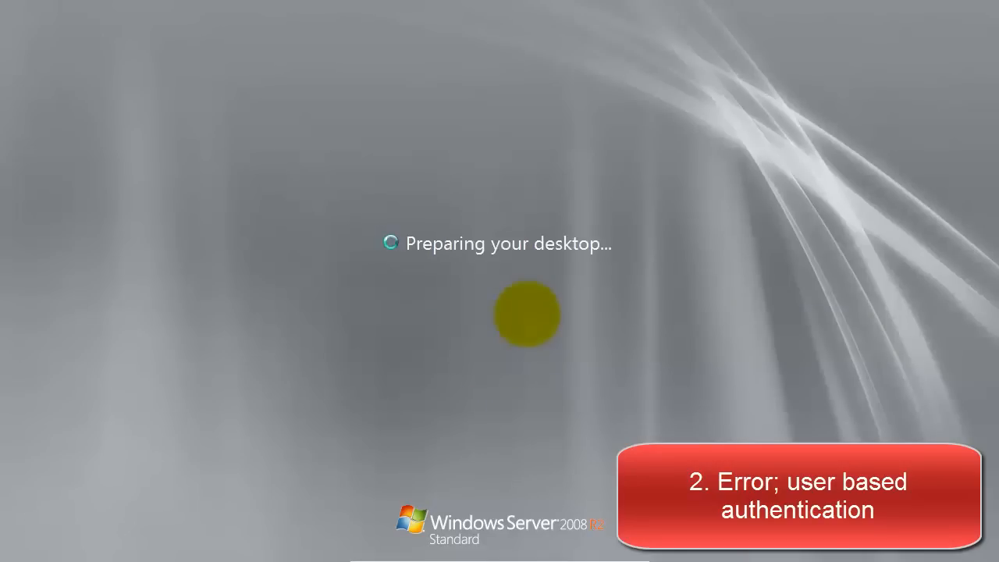
click(28, 545)
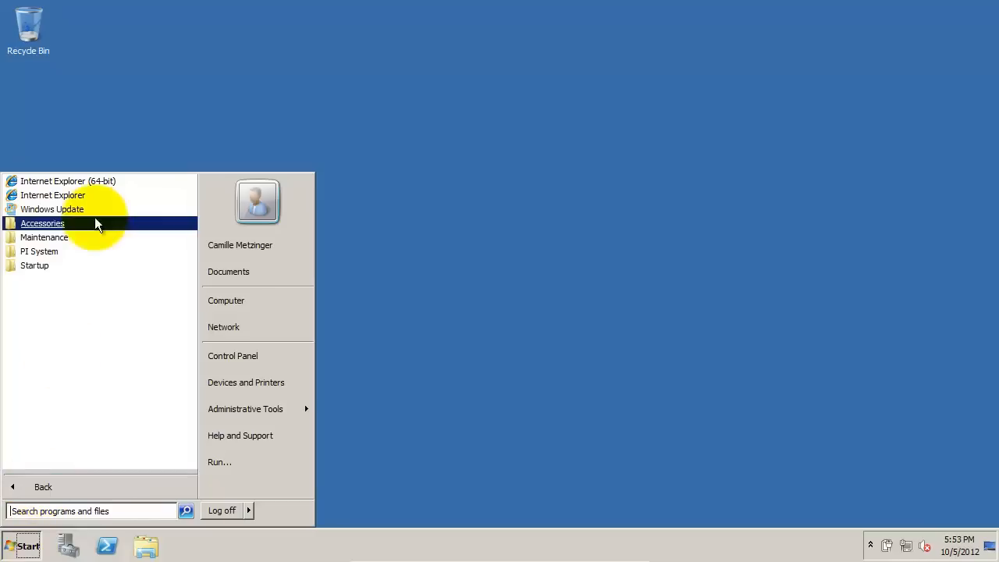
- Reopen PI SMT, connect to VM1-PISERVER and show its Data > Current Values view
click(39, 249)
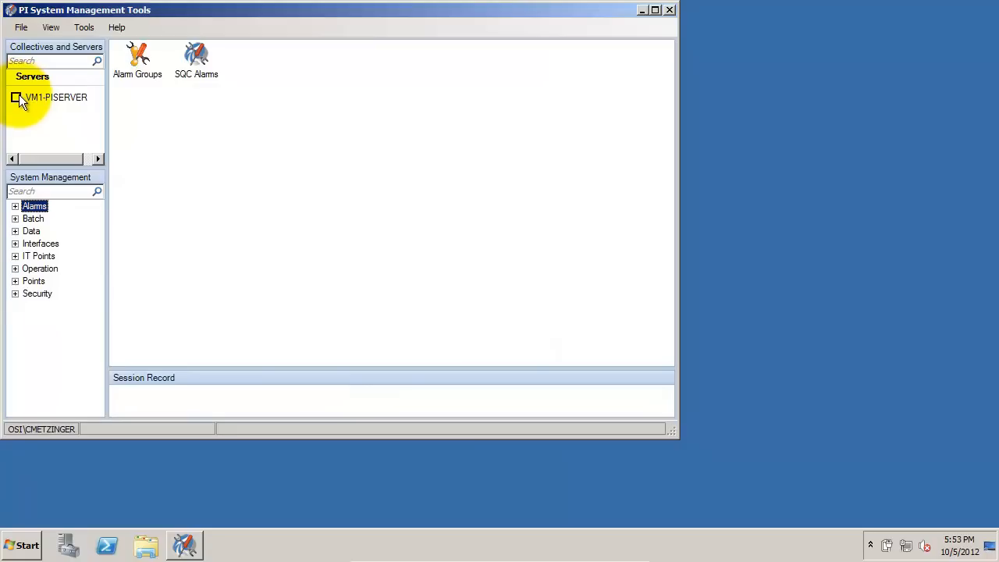
click(15, 97)
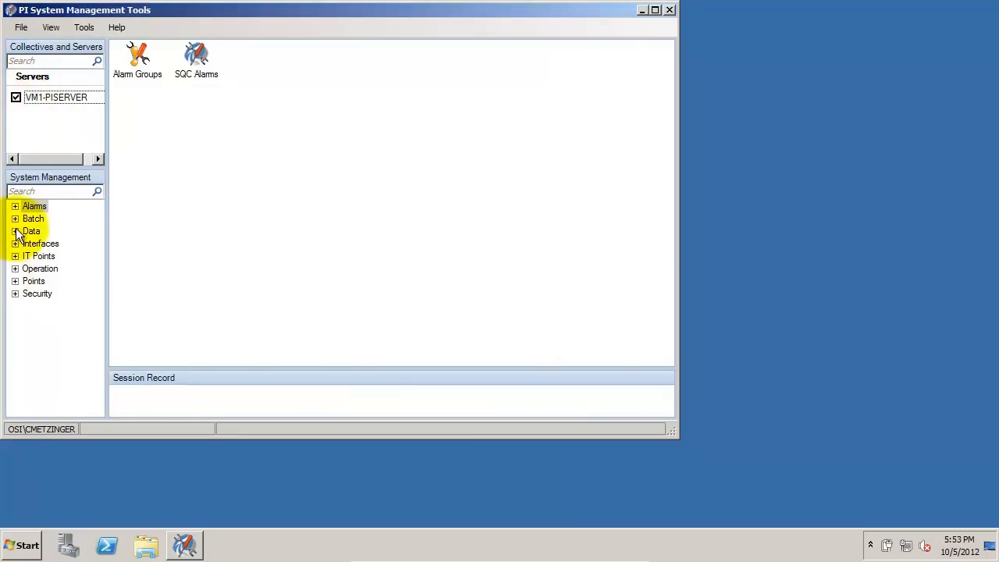
click(63, 256)
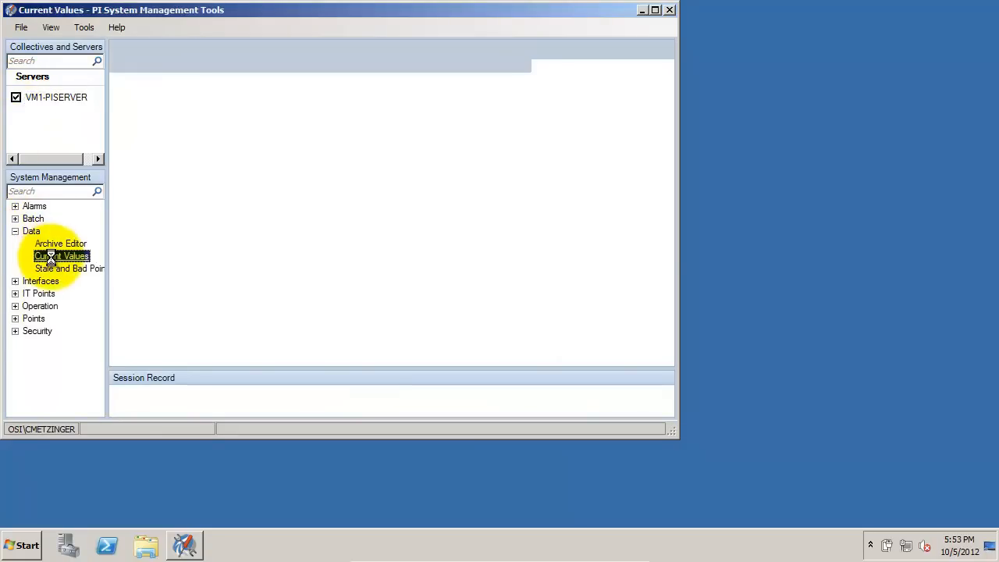
click(61, 256)
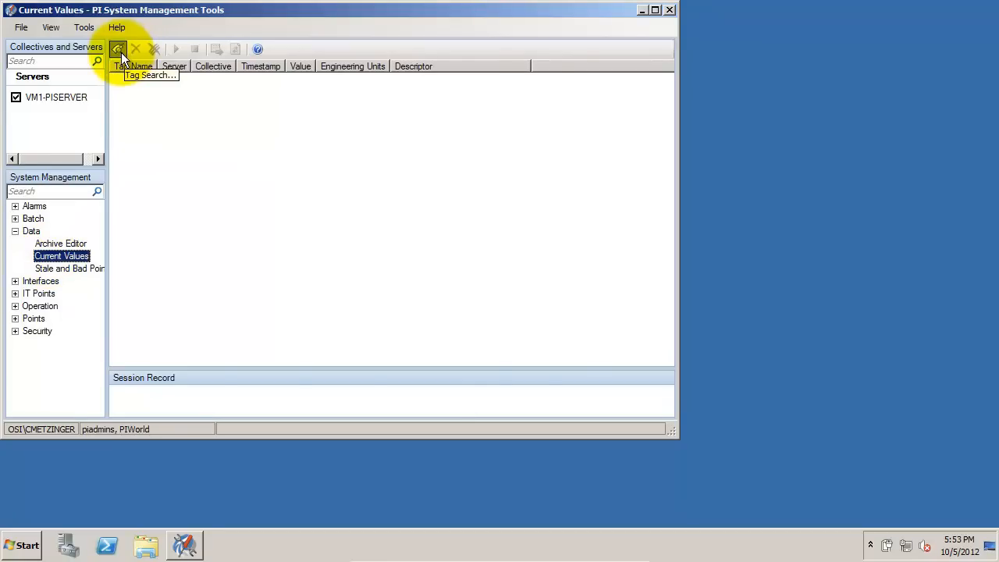
- Search for the sinusoid tag, add it and read its current value of 53.67
click(119, 49)
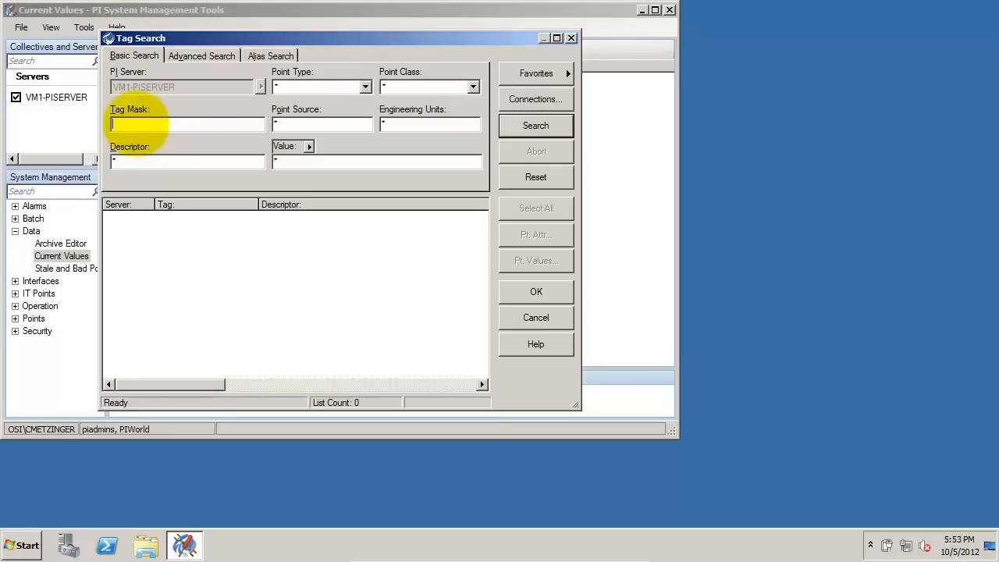
text(sinud)
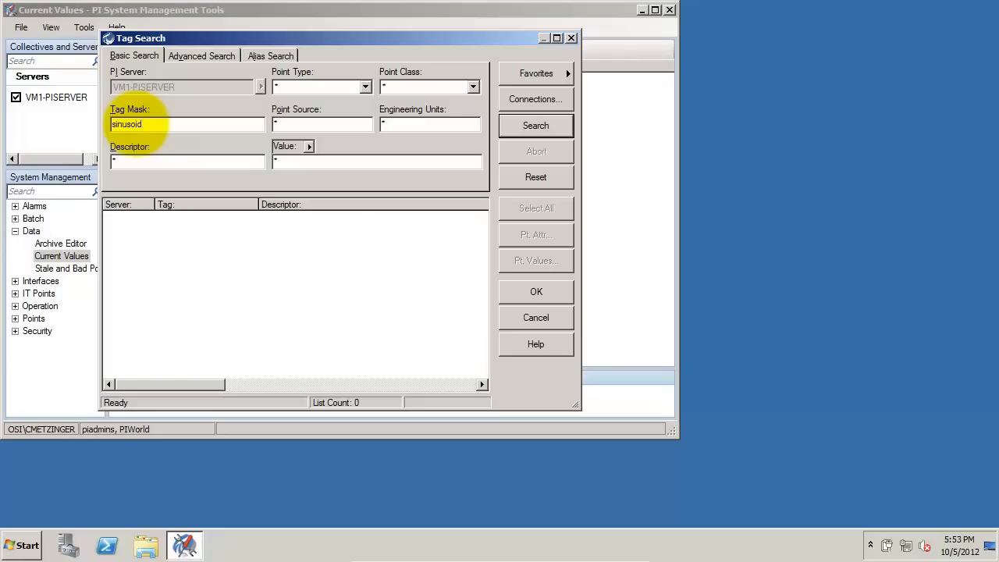
click(535, 125)
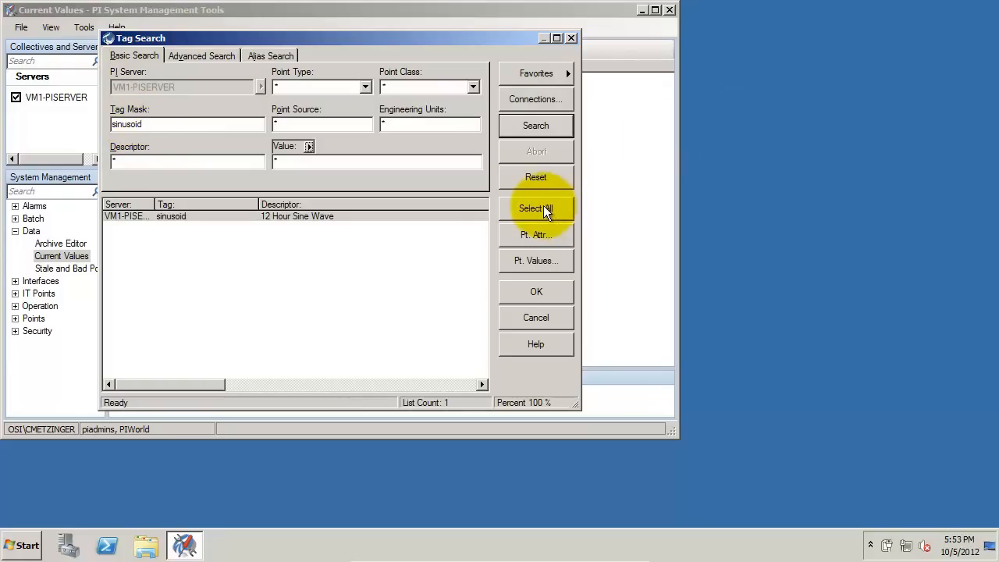
click(535, 208)
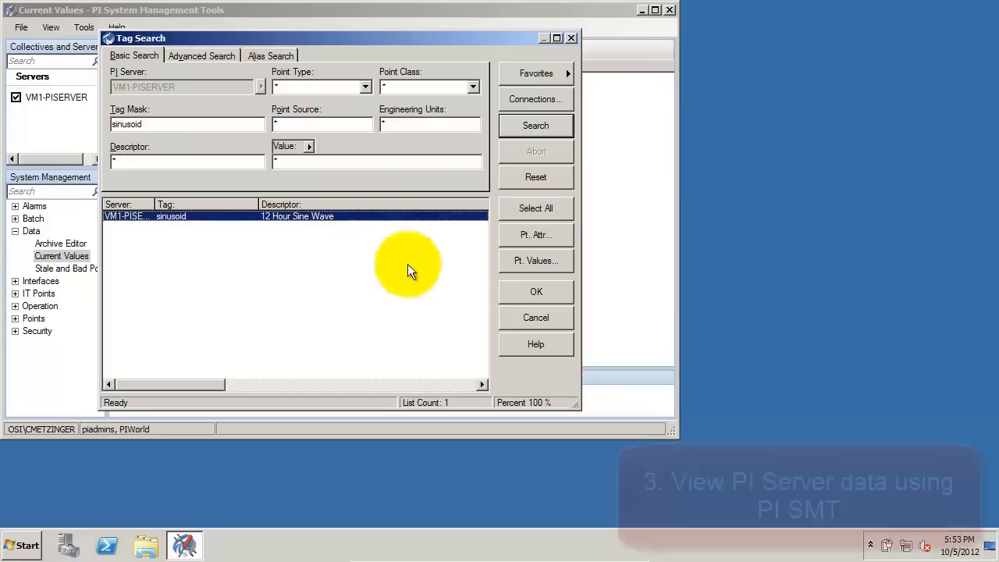
click(535, 292)
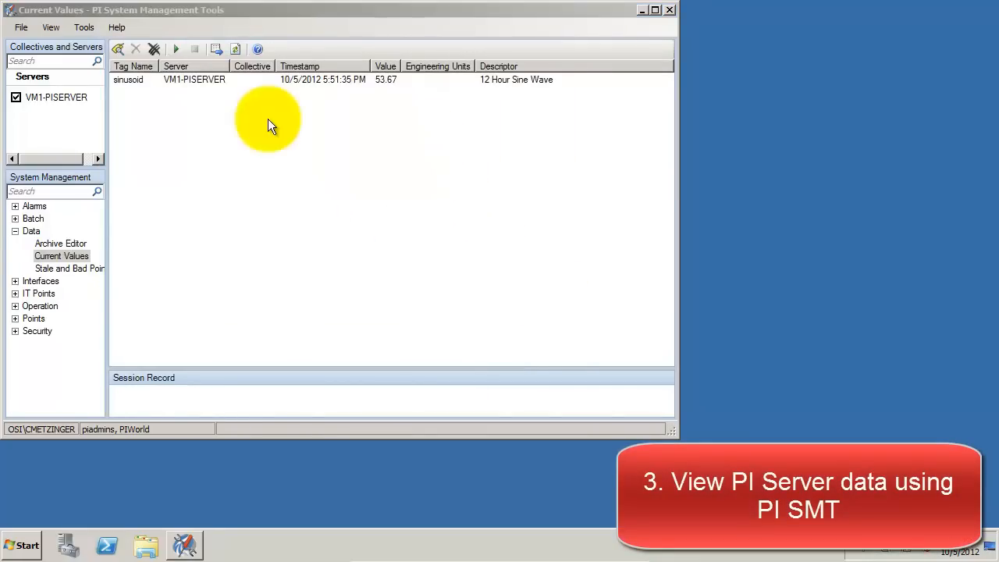
click(28, 544)
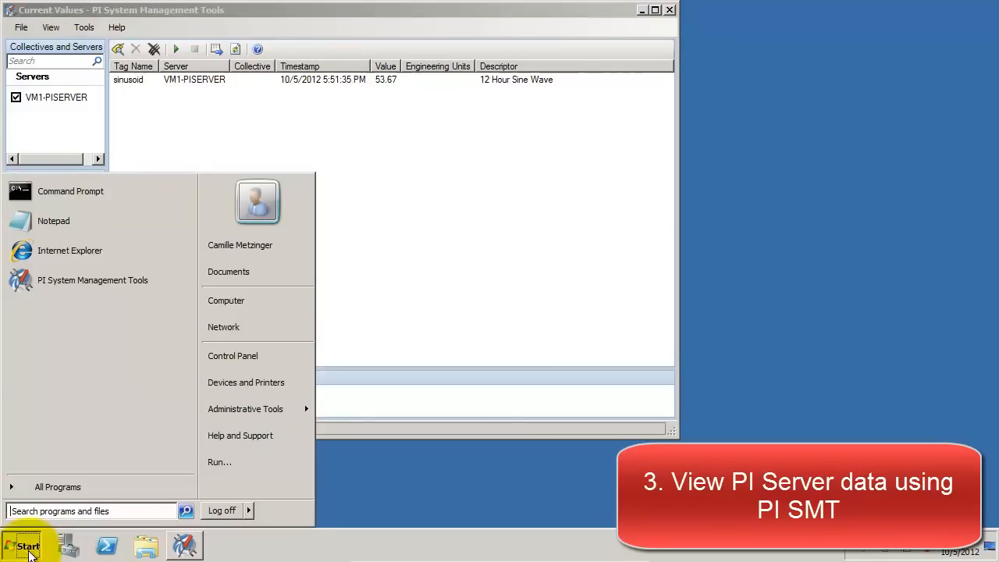
- Launch PI ProcessBook from the PI System program group
click(58, 487)
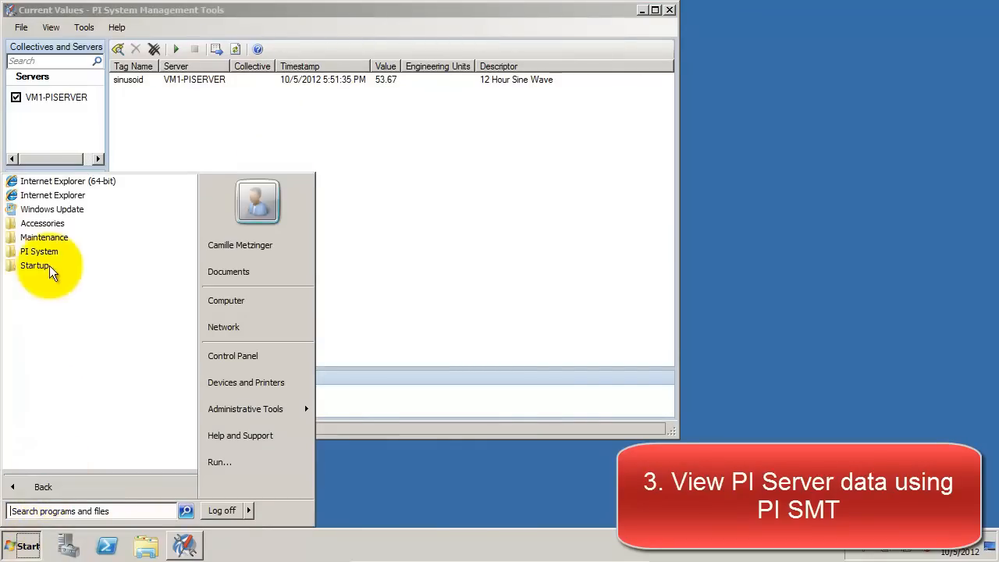
click(39, 250)
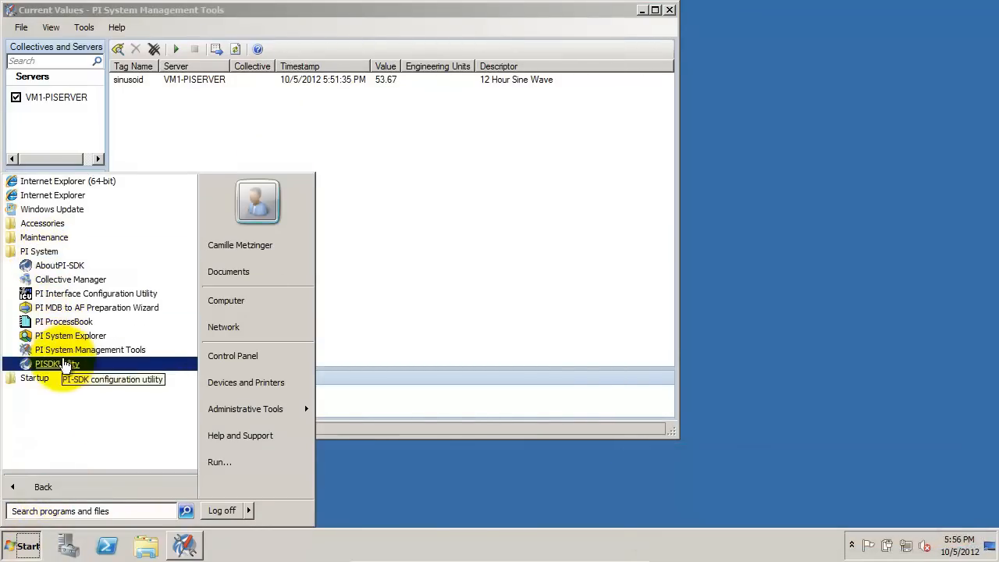
click(64, 322)
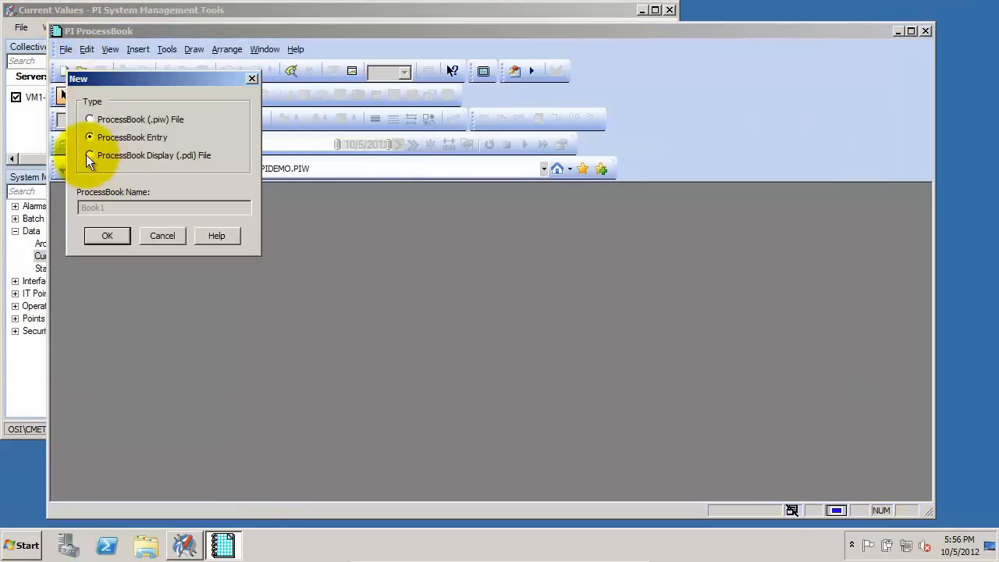
- Create a new ProcessBook Display (.pdi), Display1, maximized and switched to Build mode
click(89, 154)
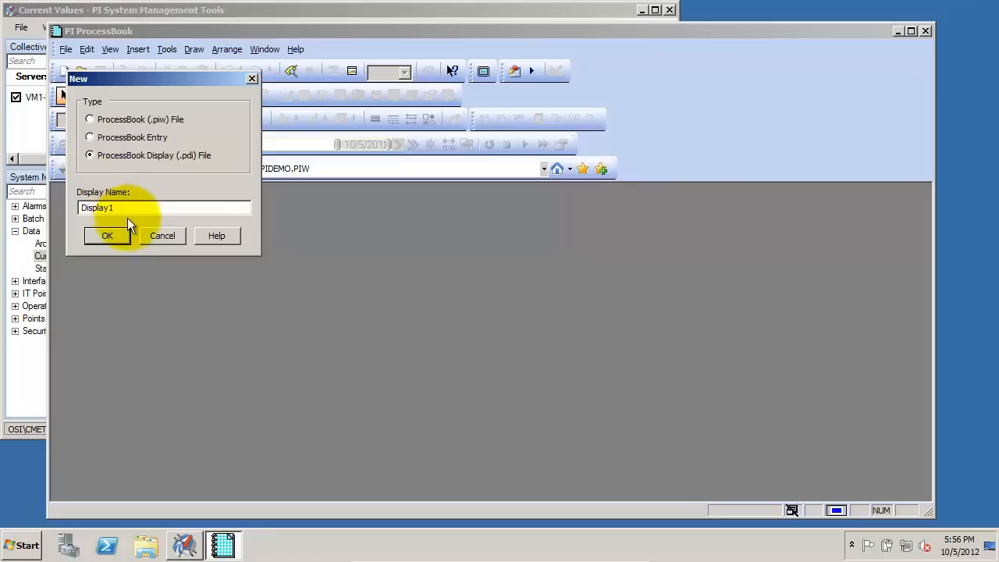
click(106, 234)
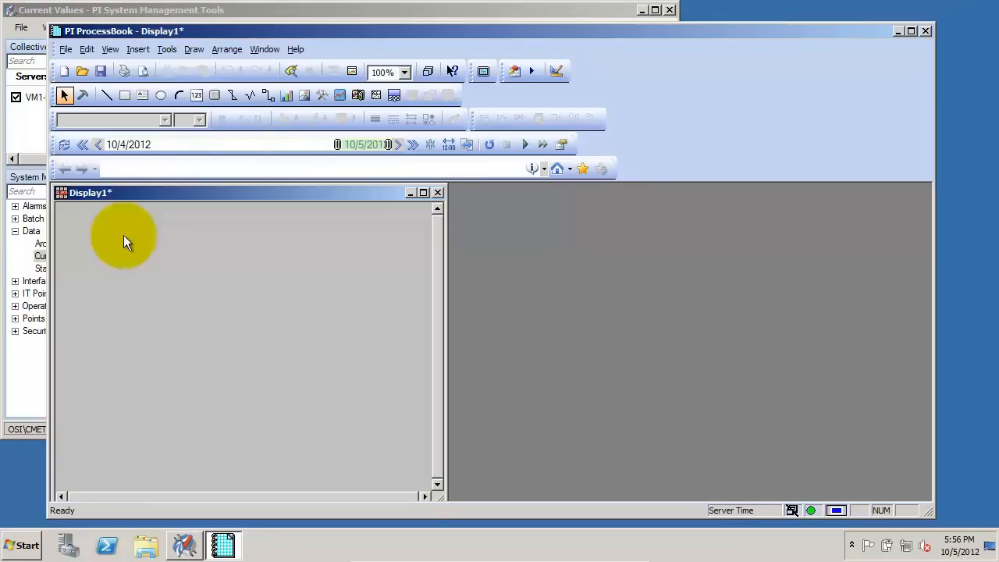
click(421, 193)
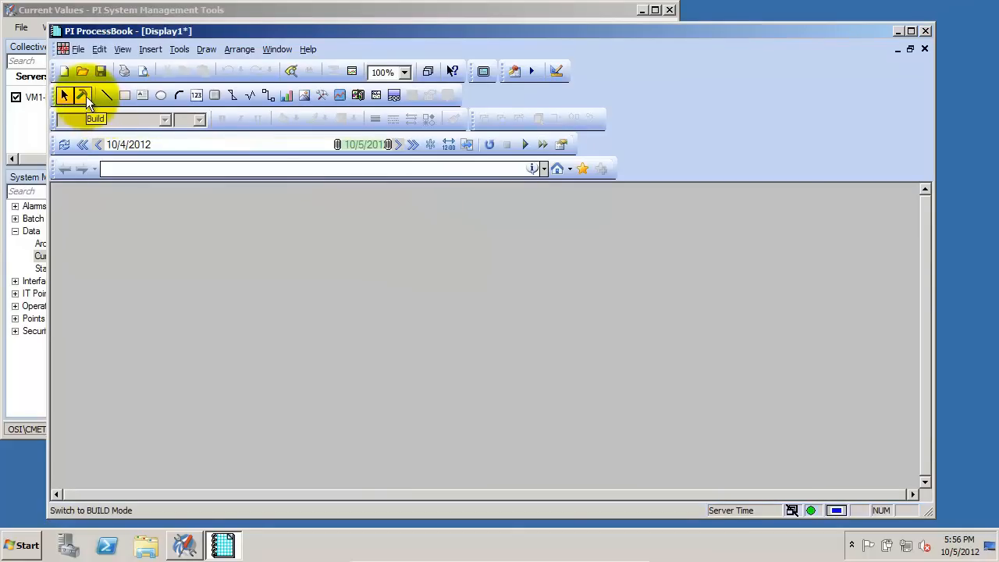
click(83, 95)
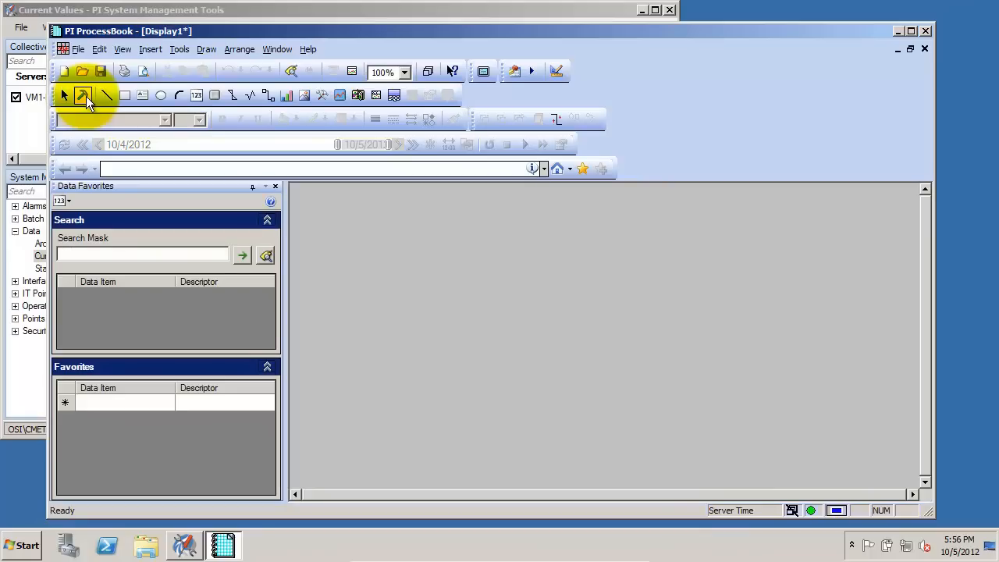
mouse_move(302, 95)
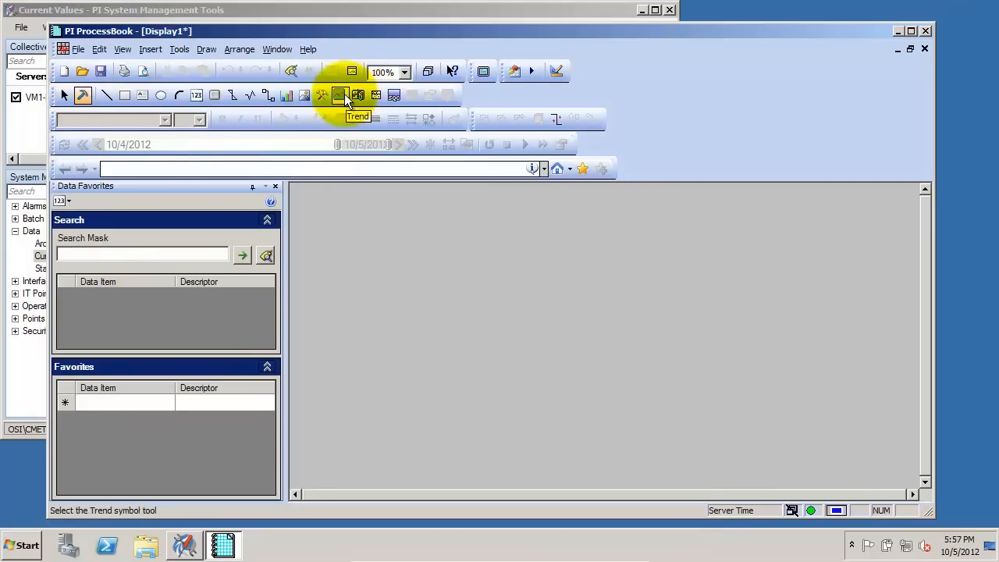
- Draw a trend, pick OPC point-source tag Random.Int1 and plot its last hour (*-1 Hour)
drag(416, 243, 749, 381)
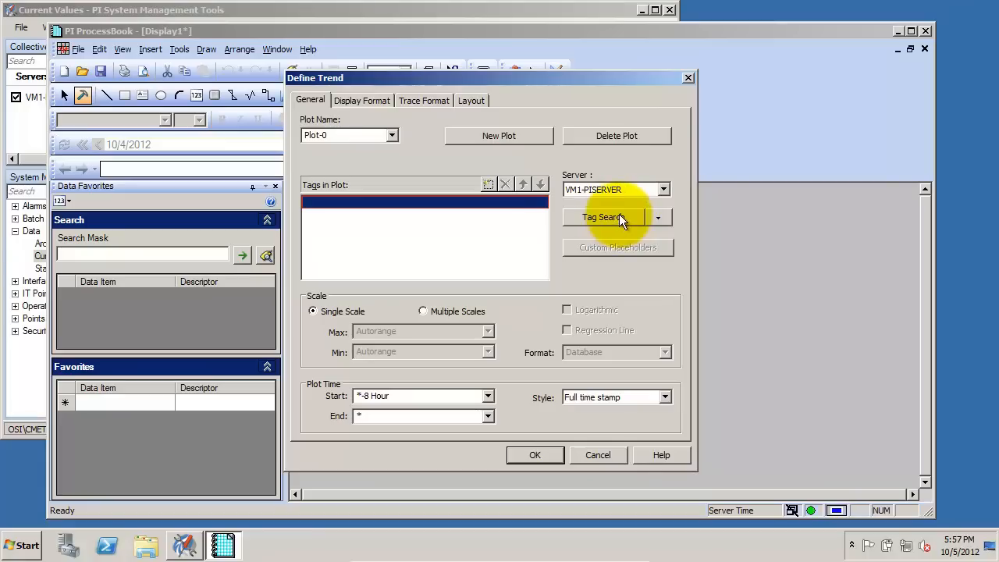
click(602, 217)
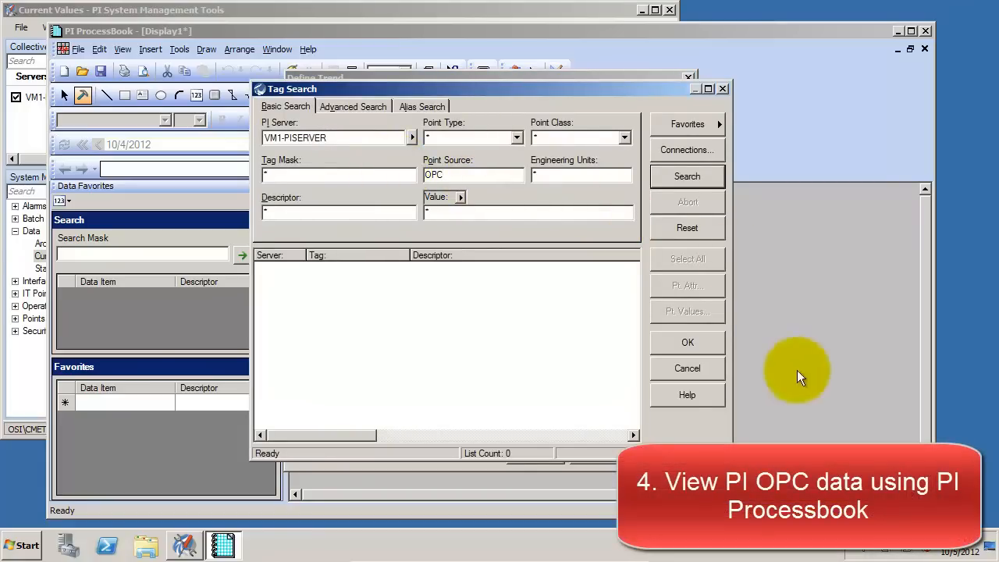
click(687, 175)
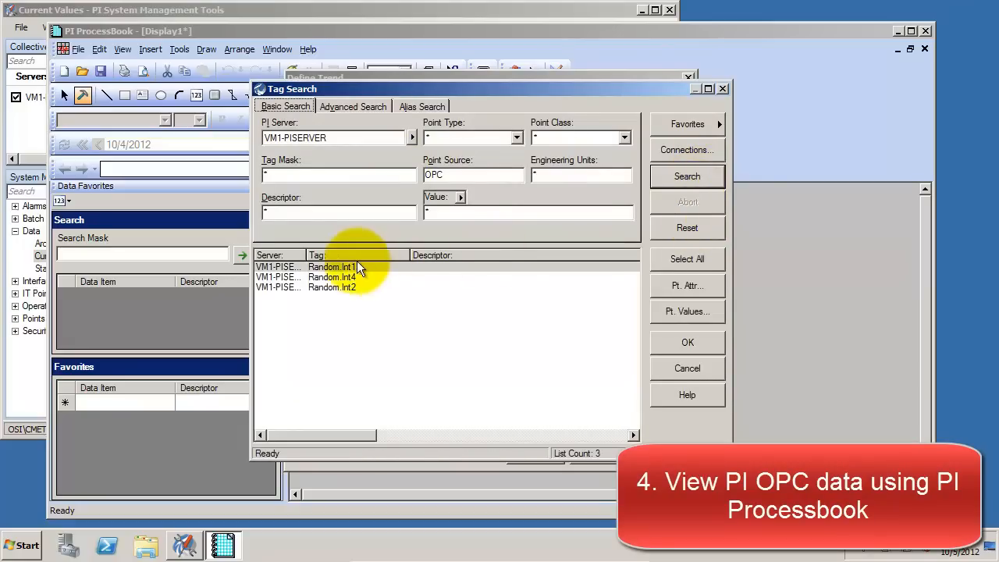
mouse_move(331, 278)
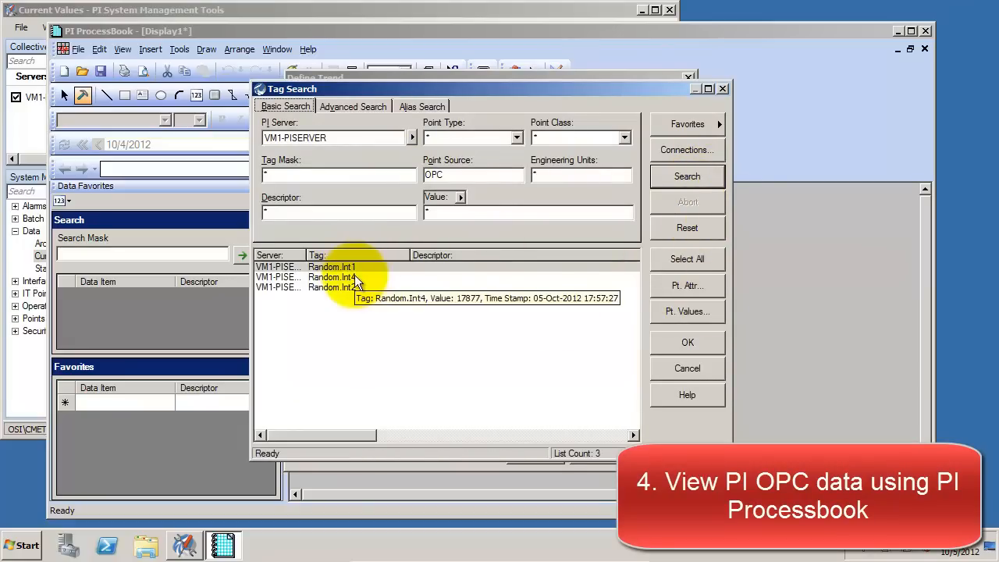
click(331, 267)
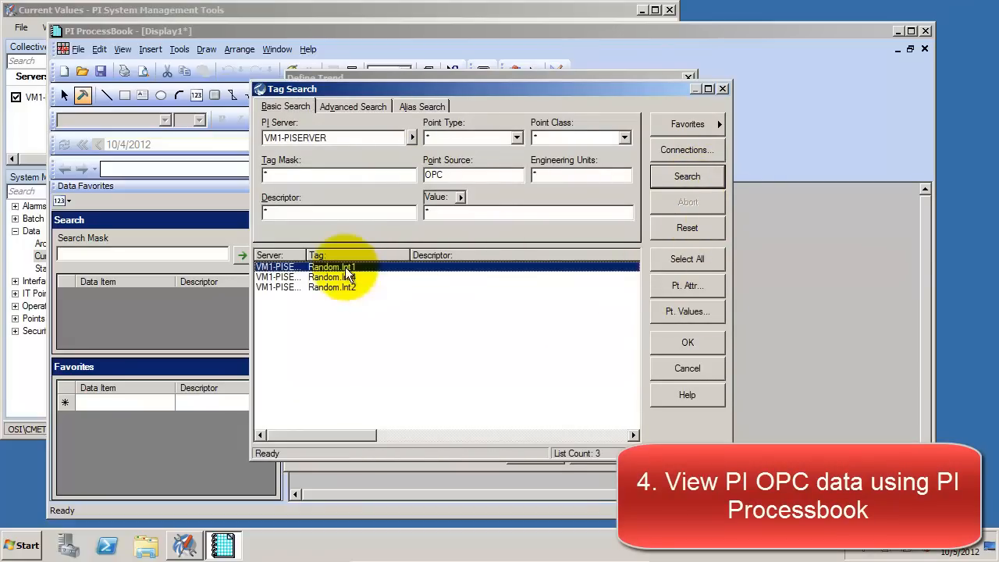
click(687, 342)
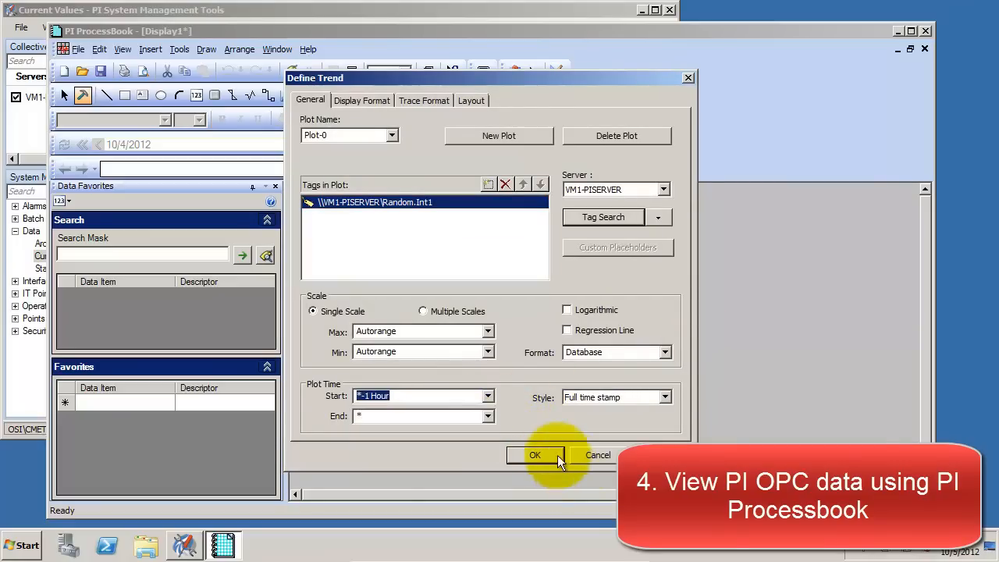
click(534, 455)
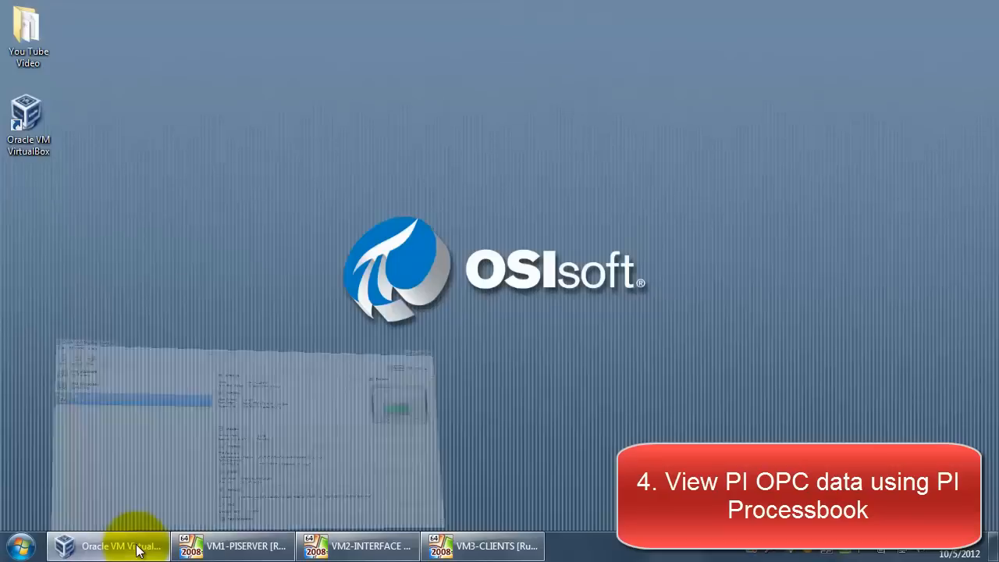
- Bring VirtualBox Manager forward showing VM1-PISERVER, VM2-INTERFACE and VM3-CLIENTS running
click(110, 546)
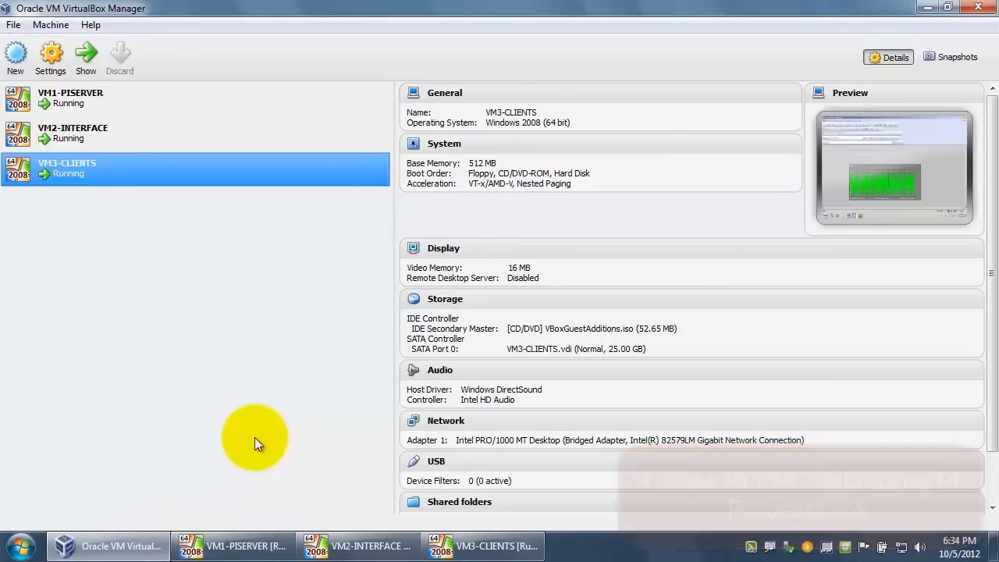